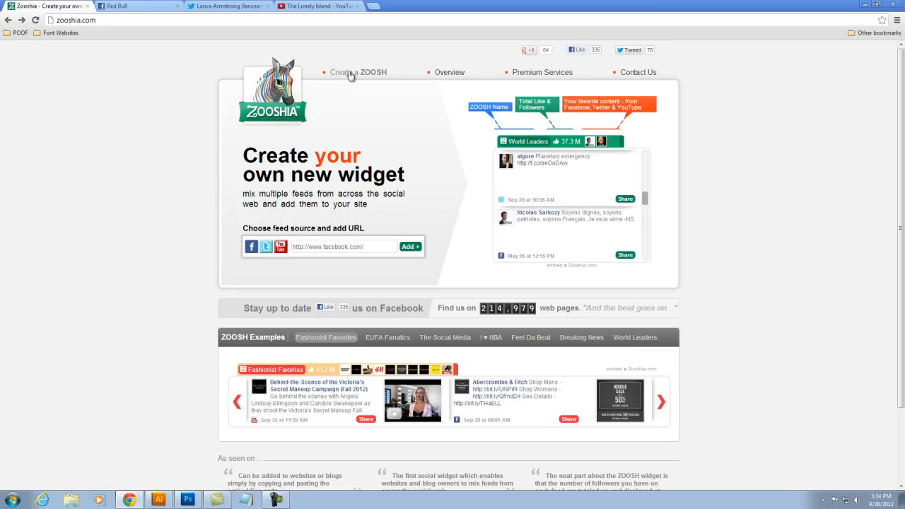
Start a new ZOOSH widget and bring up a new feed entry form.
click(357, 72)
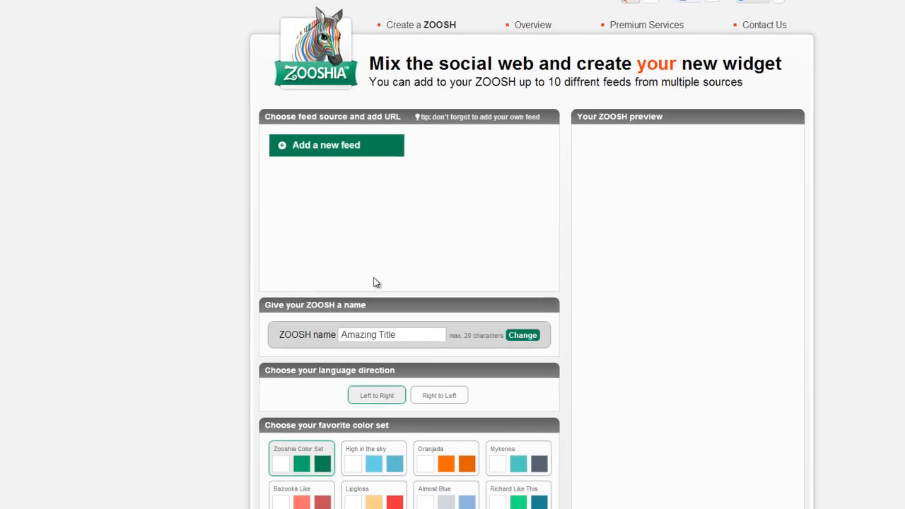
click(326, 145)
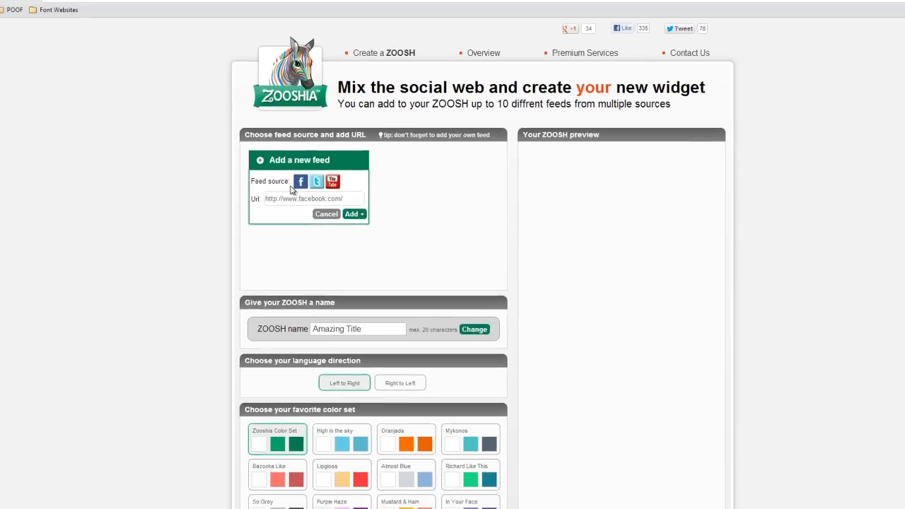
click(127, 6)
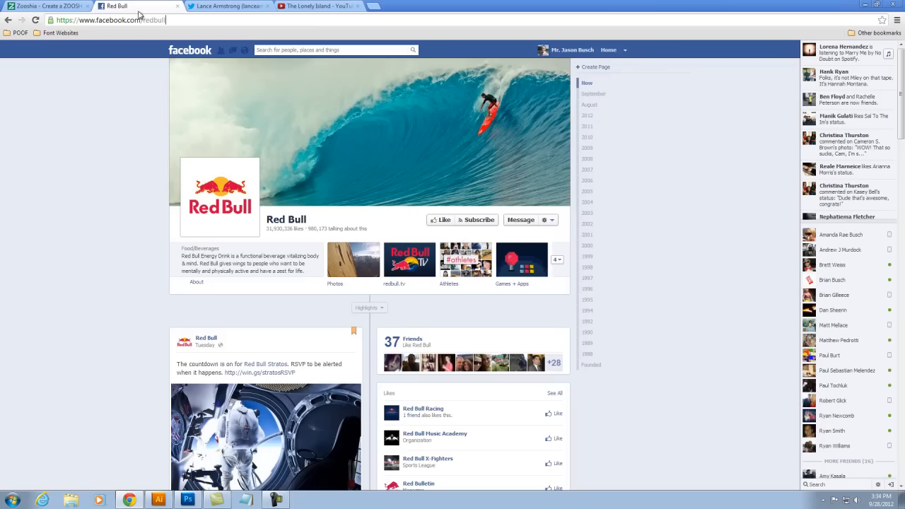
click(46, 6)
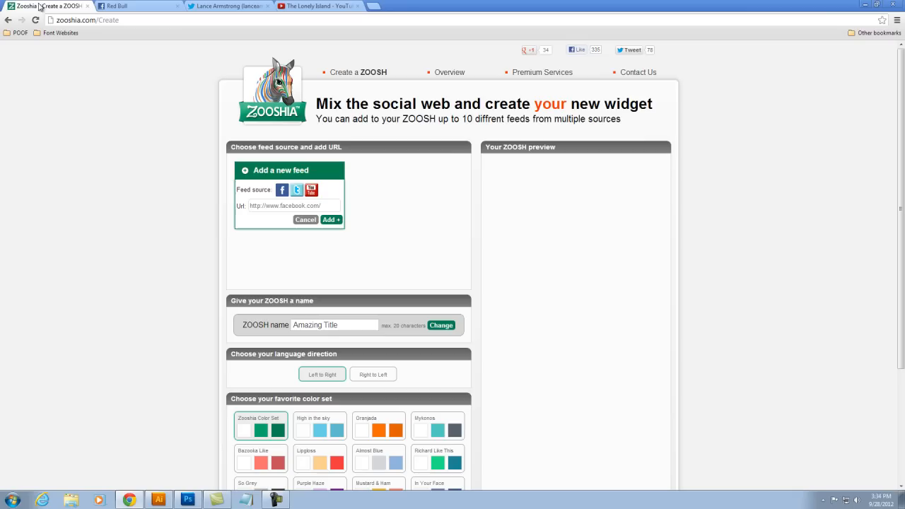
text(https://www.facebook.com/redbull)
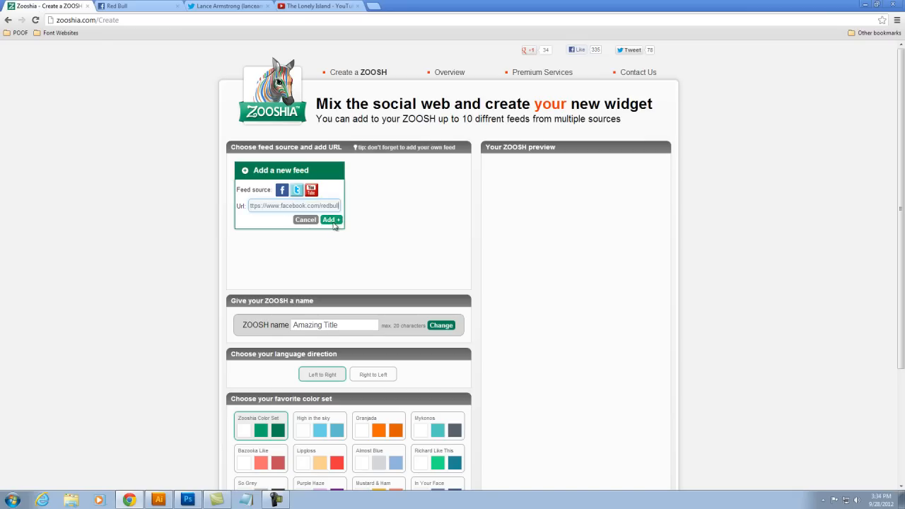
click(226, 6)
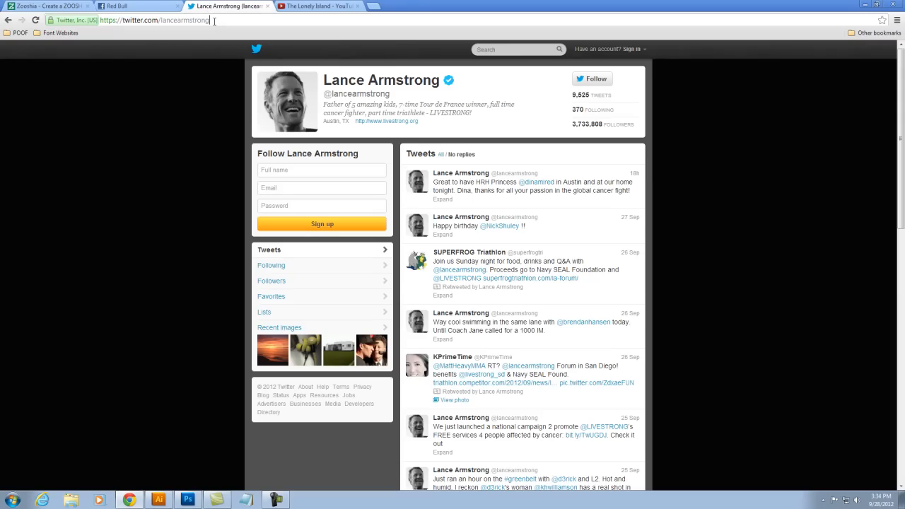
Begin a Twitter feed entry using the lancearmstrong username from the Twitter page.
click(46, 6)
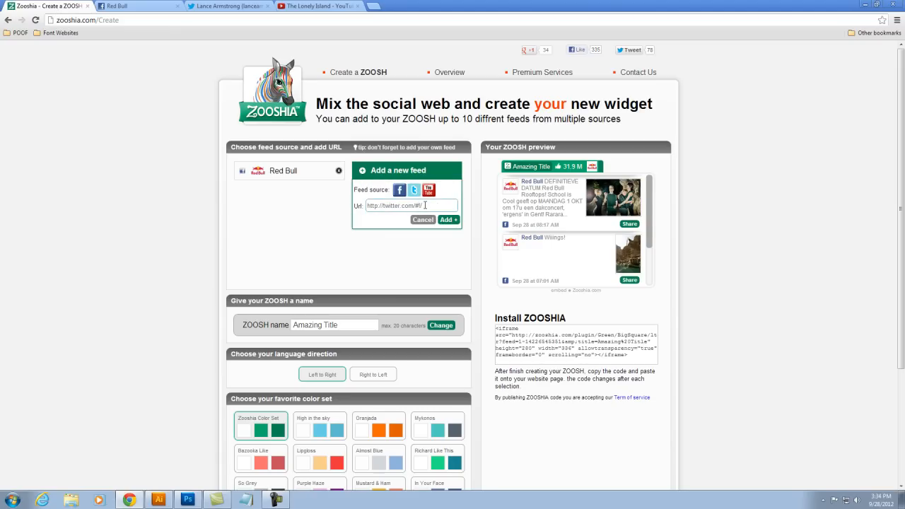
click(227, 6)
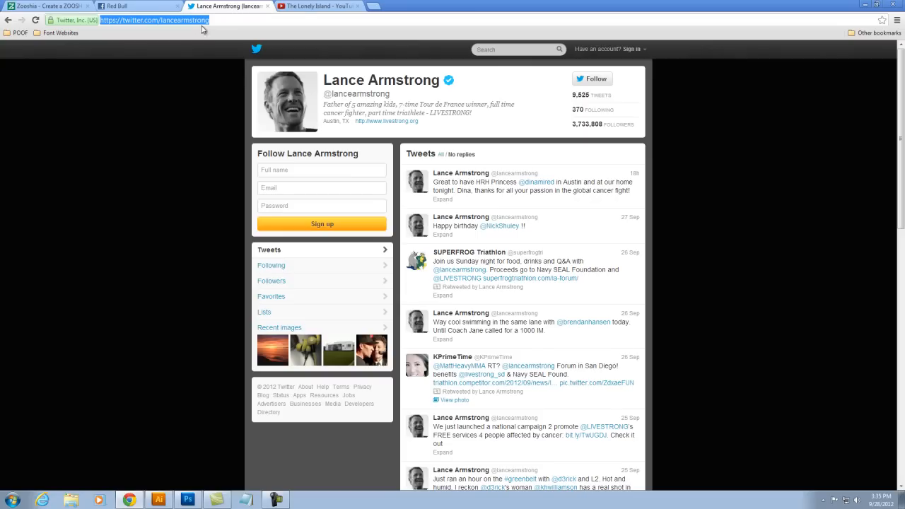
click(225, 20)
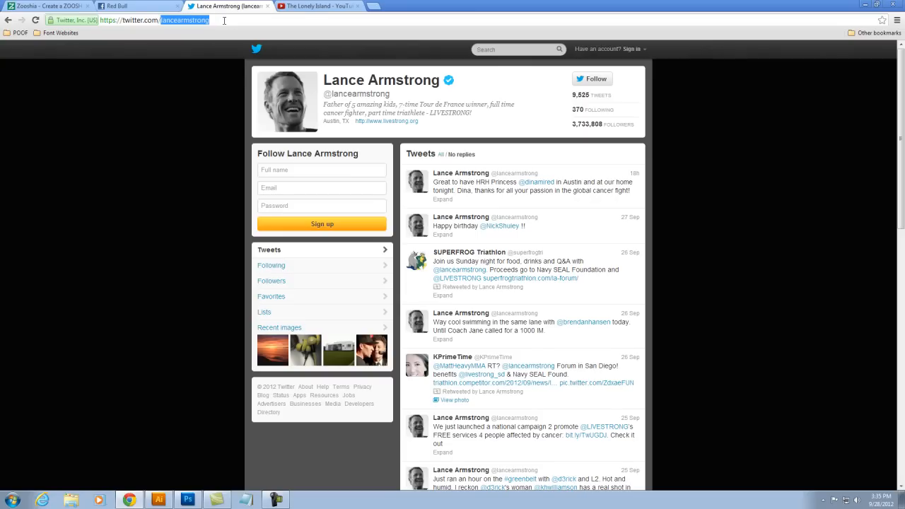
click(46, 6)
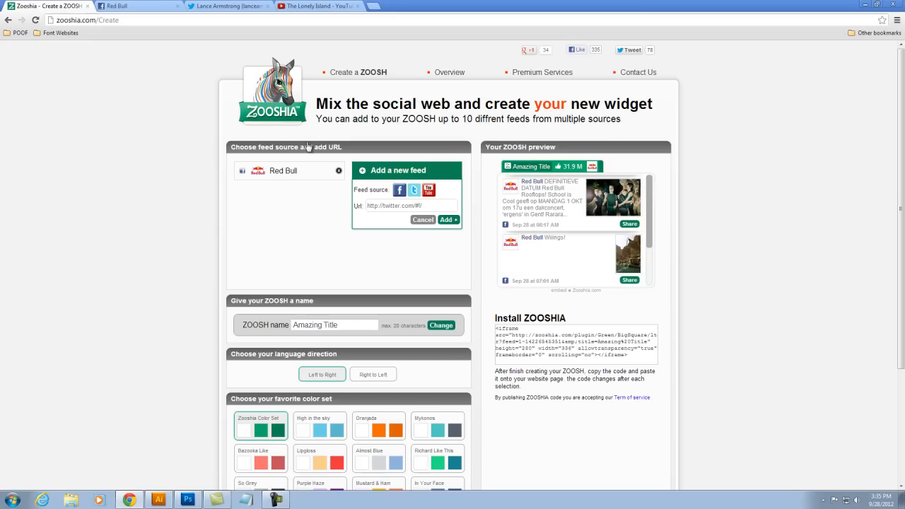
click(410, 206)
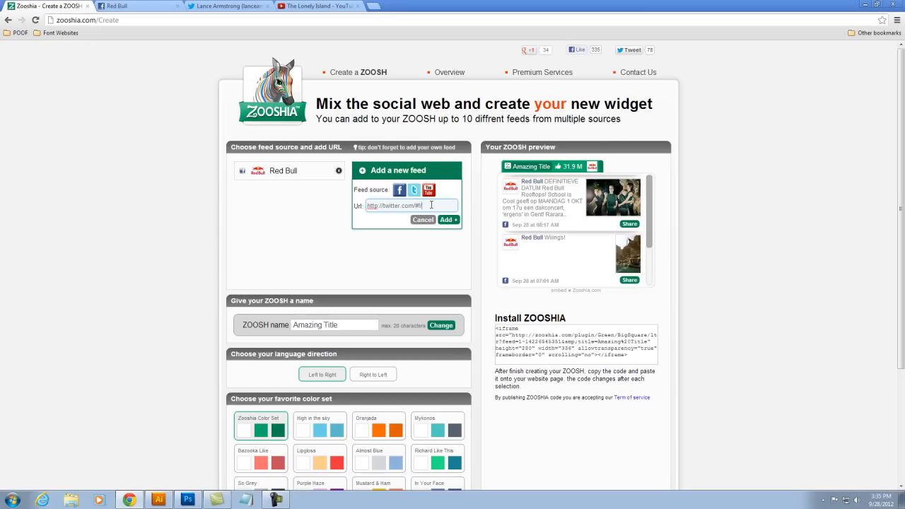
click(448, 220)
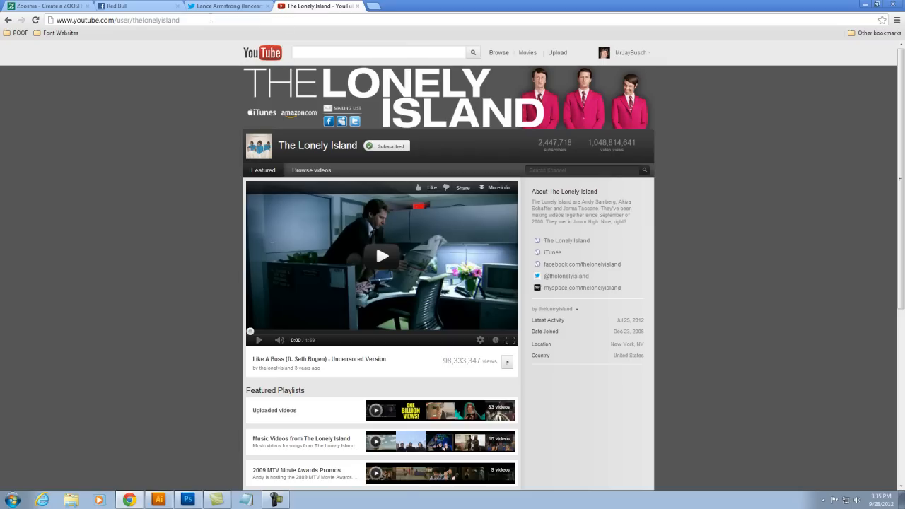
Add the thelonelyisland YouTube channel as the third feed.
click(46, 7)
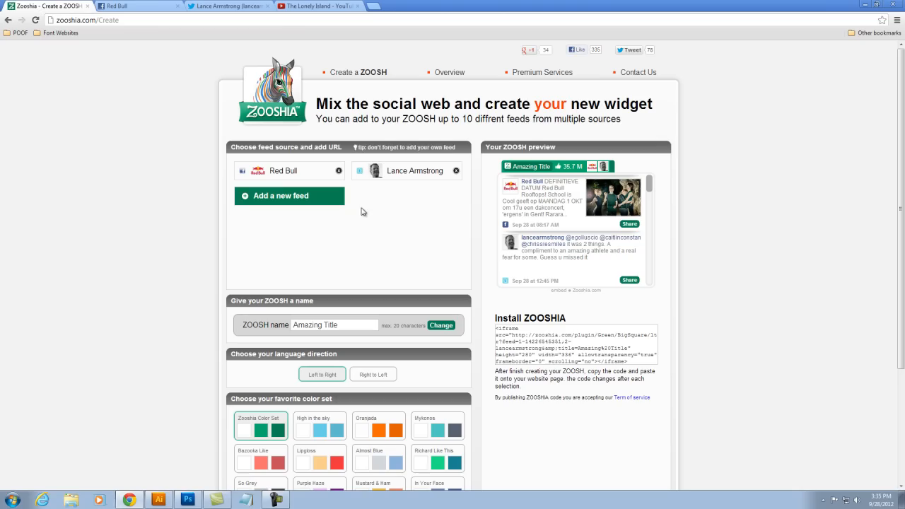
click(289, 196)
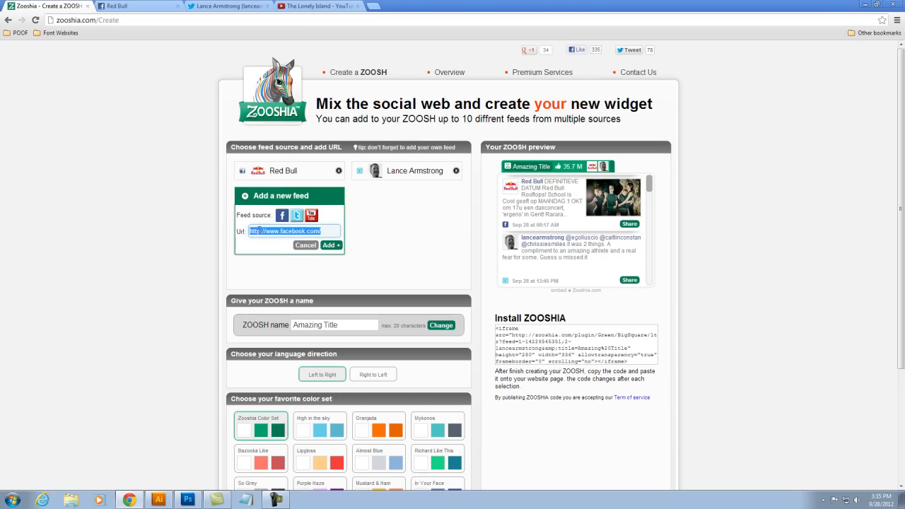
click(330, 245)
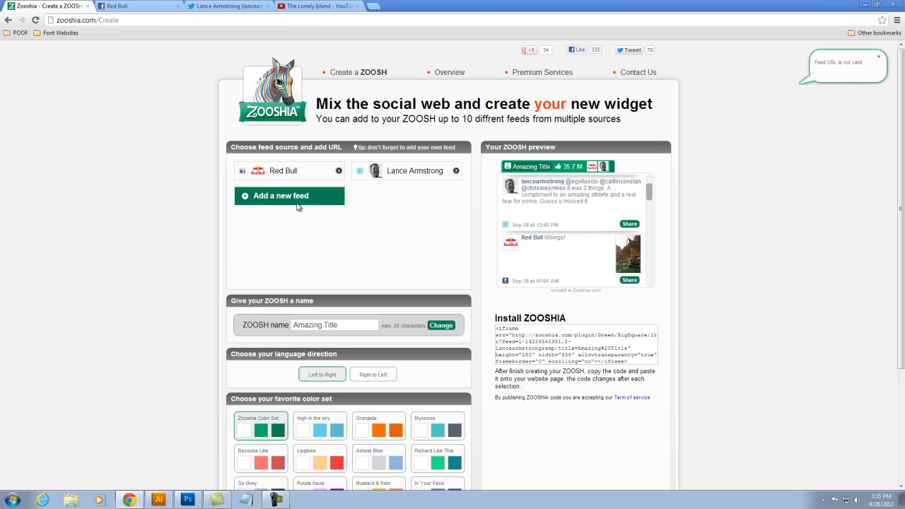
click(289, 196)
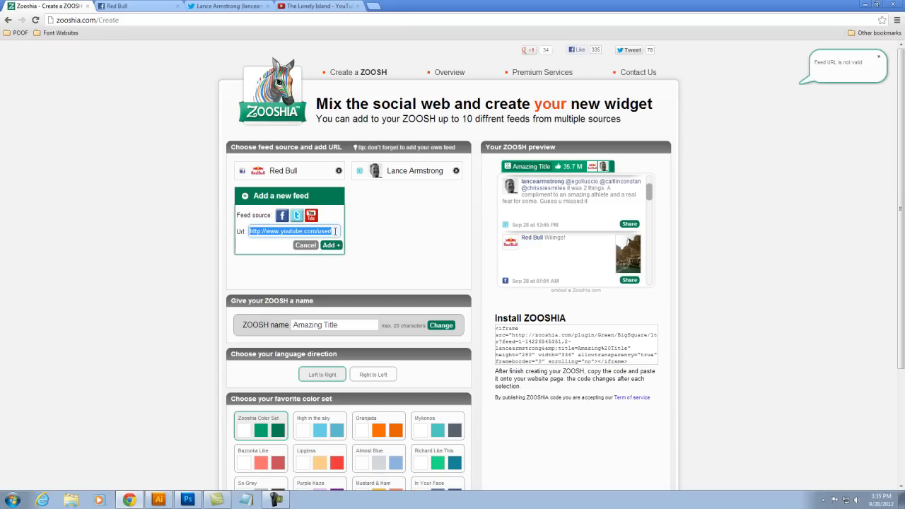
click(332, 244)
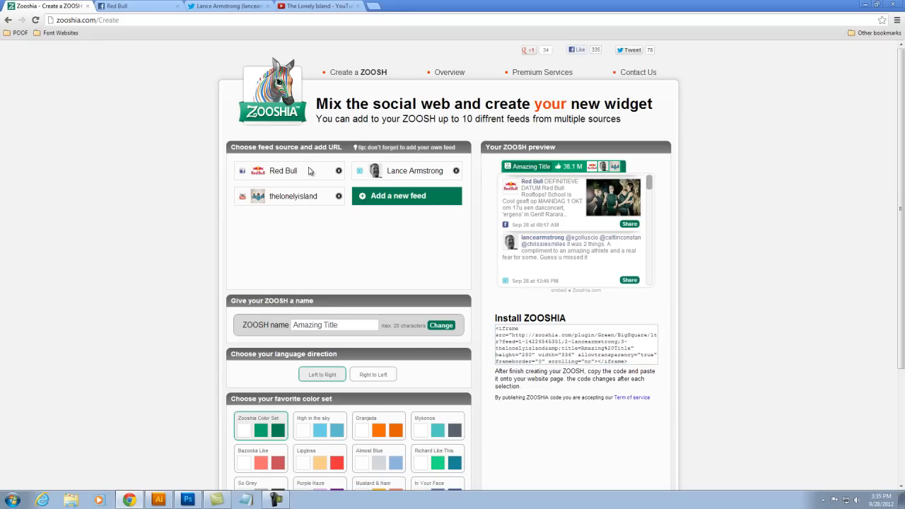
mouse_move(486, 129)
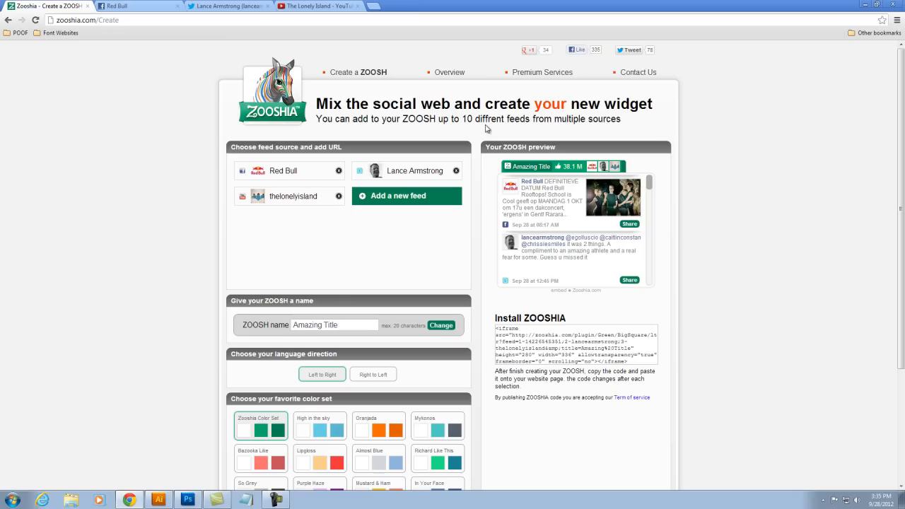
Apply the In Your Face colour set to the widget.
scroll(down, 3)
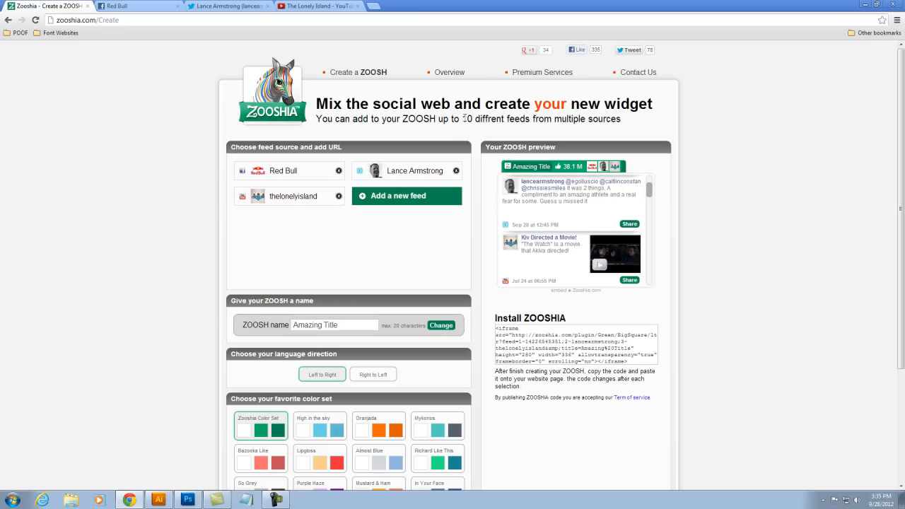
mouse_move(465, 116)
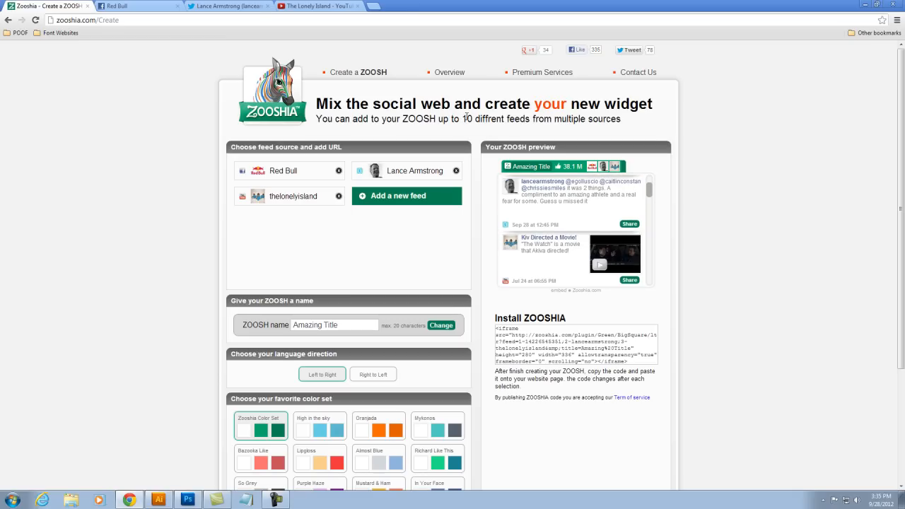
scroll(down, 3)
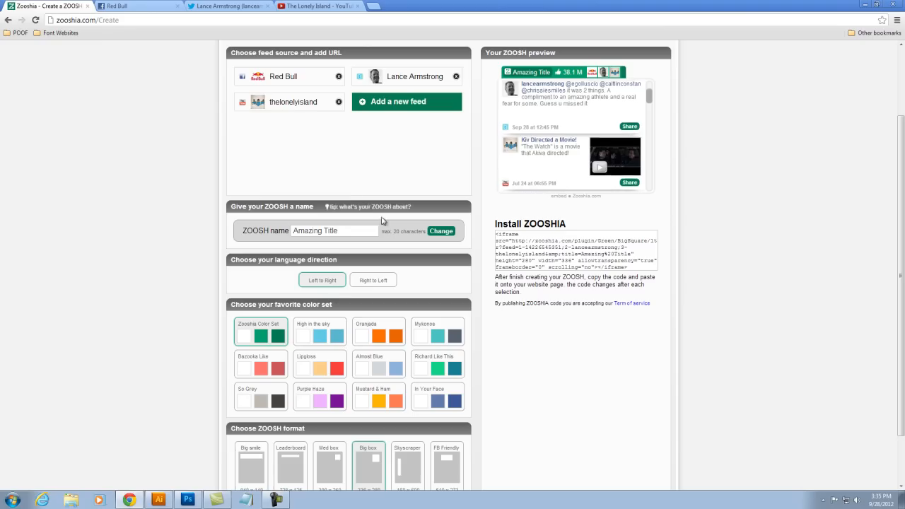
scroll(down, 3)
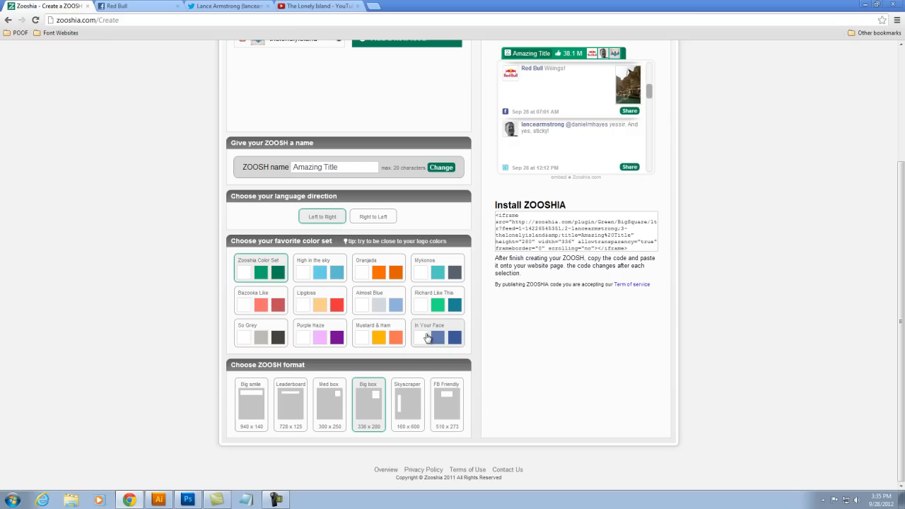
click(438, 332)
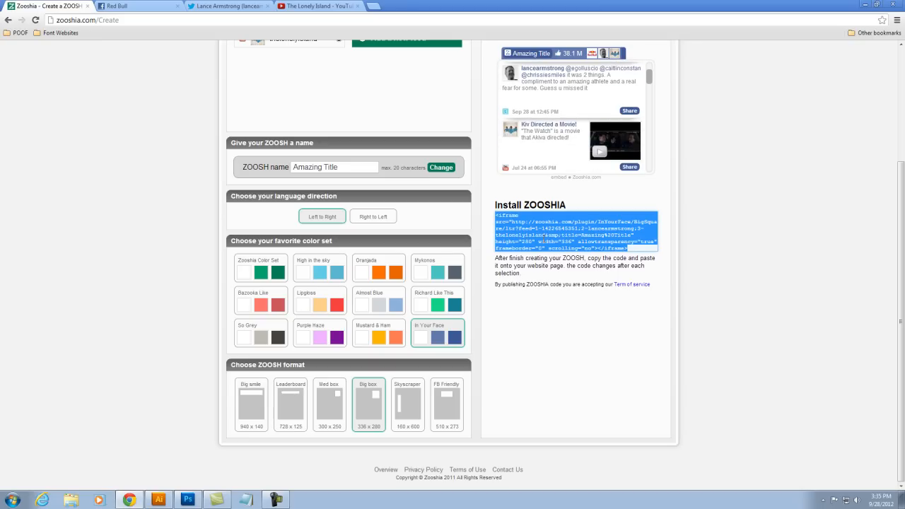
Launch Notepad from the Start menu by typing 'no'.
text(no)
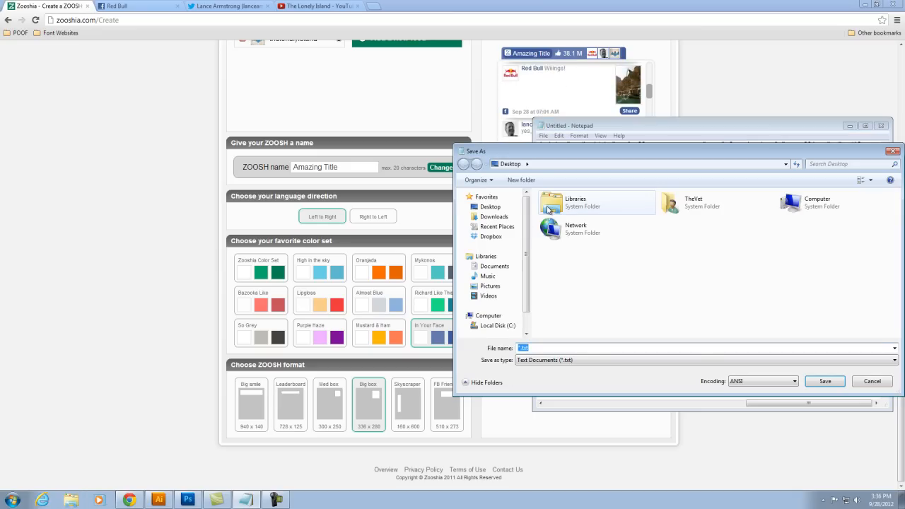
Save the embed code to the Desktop under the name myFEED.
text(myFEED)
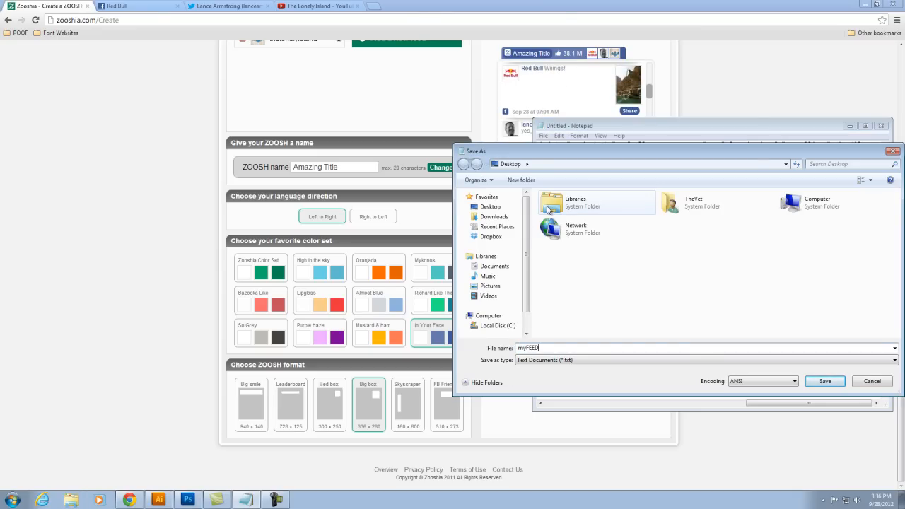
click(824, 381)
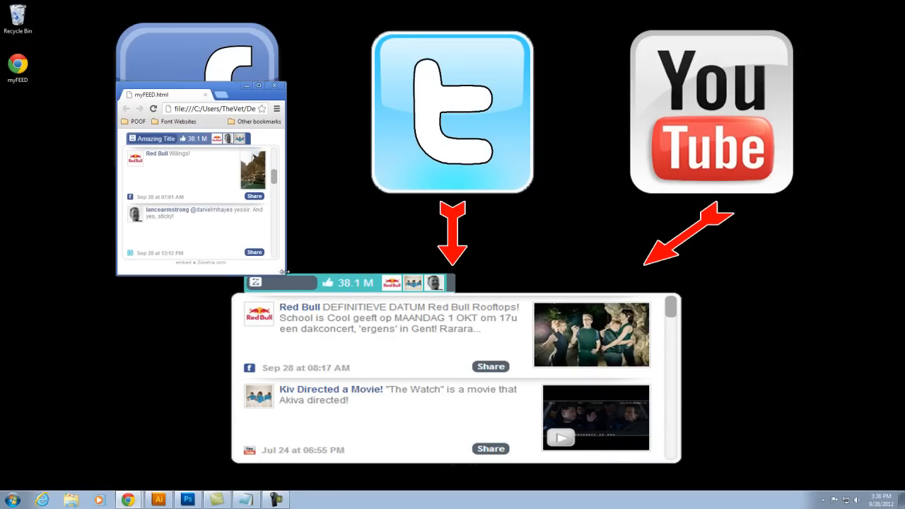
Move the Chrome window showing myFEED.html to the top-right corner.
drag(198, 94, 813, 12)
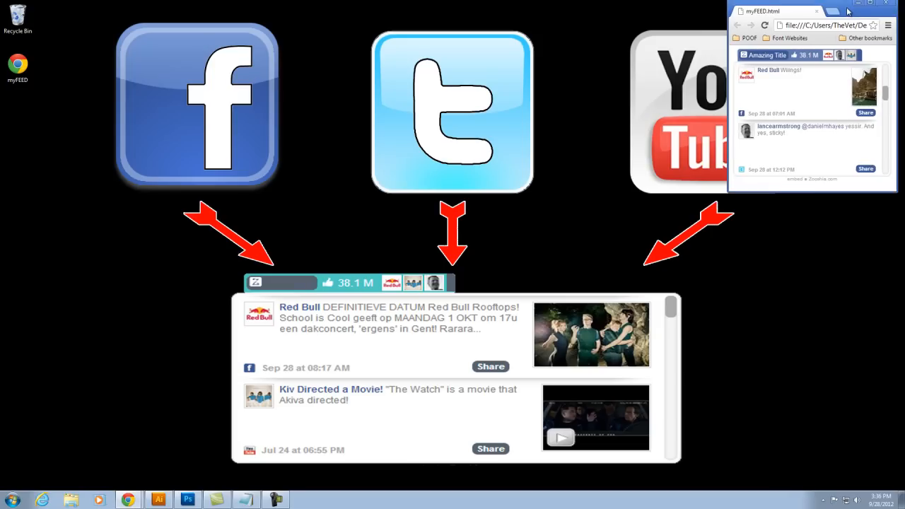